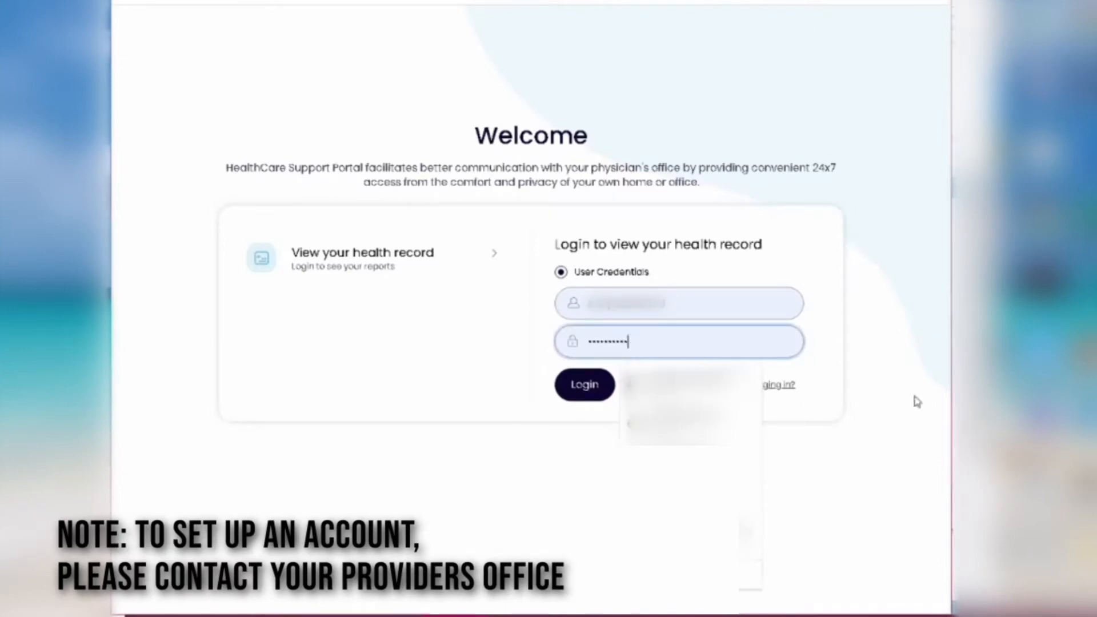
Log in to the portal with the filled-in username and password.
{"action": "left_click", "coordinate": [584, 384]}
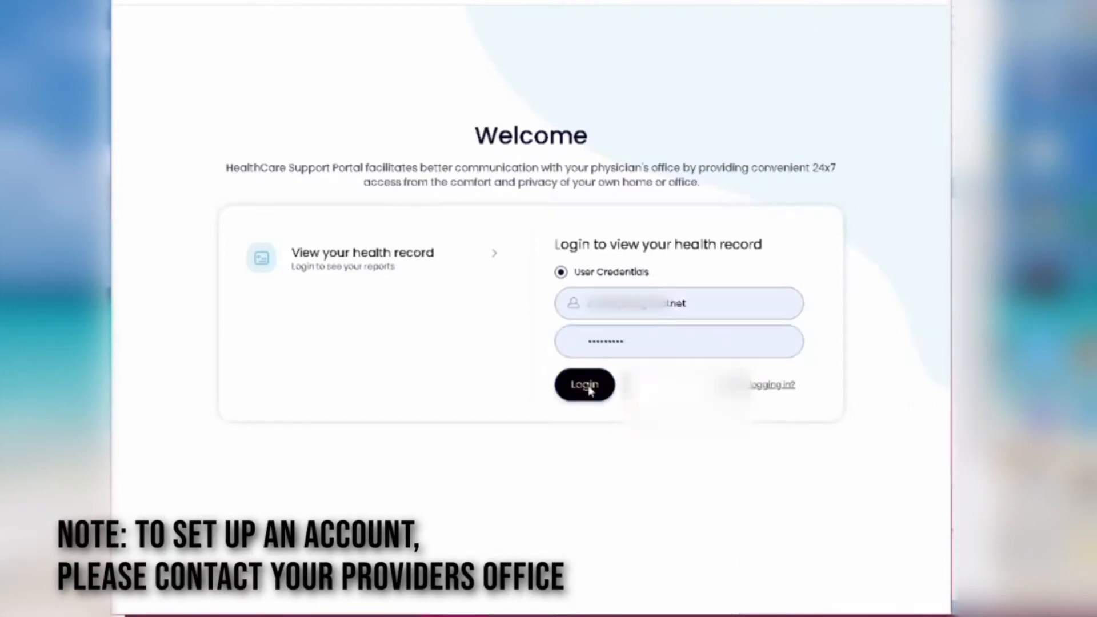
Go to Medical Records to see the Visit Summary of past visits and reveal its submenu.
{"action": "left_click", "coordinate": [584, 384]}
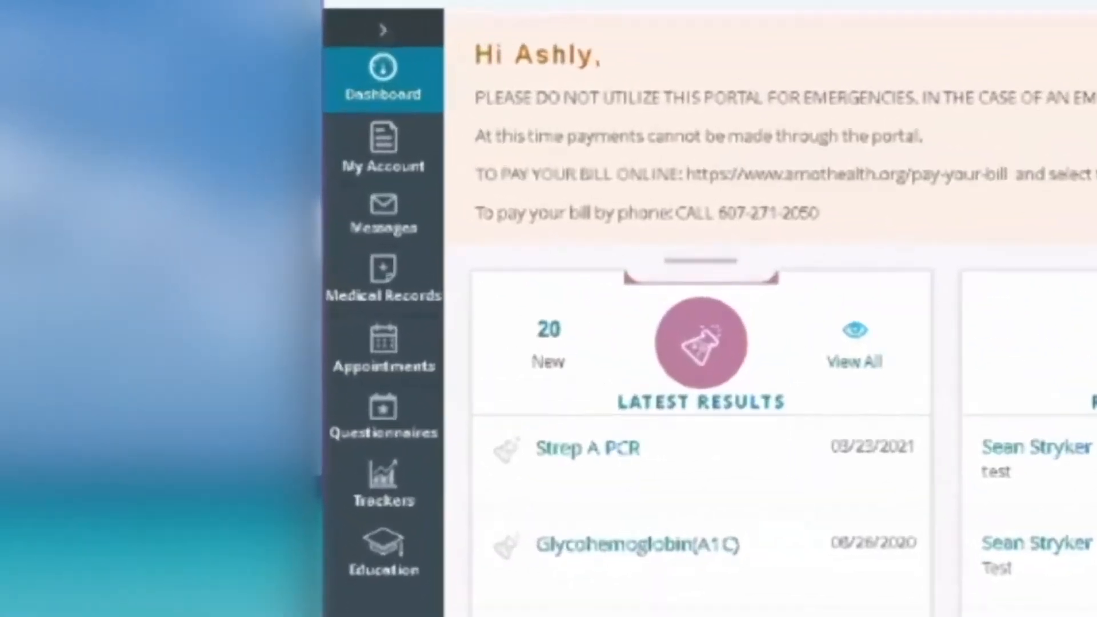
{"action": "left_click", "coordinate": [383, 277]}
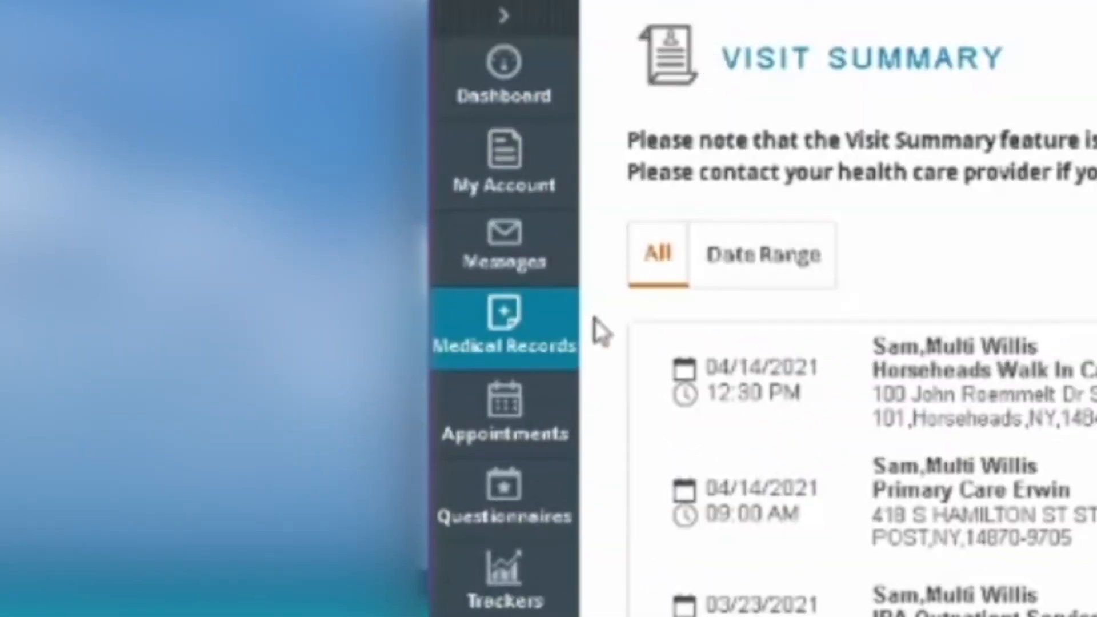
{"action": "left_click", "coordinate": [504, 329]}
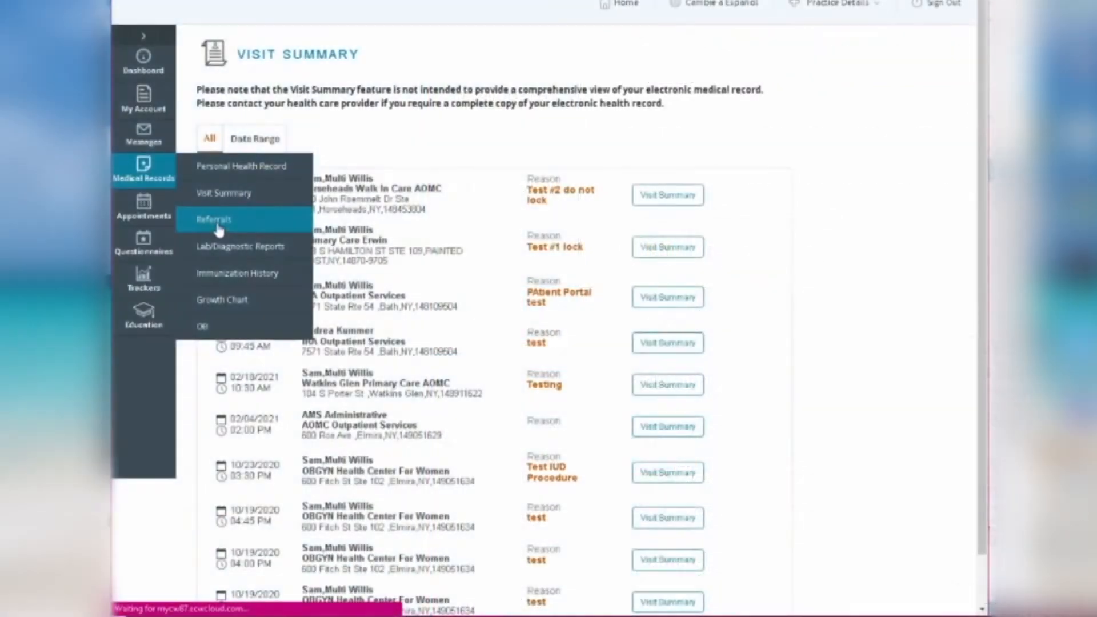
Show the Your Past Referrals list from the Medical Records submenu.
{"action": "left_click", "coordinate": [214, 219]}
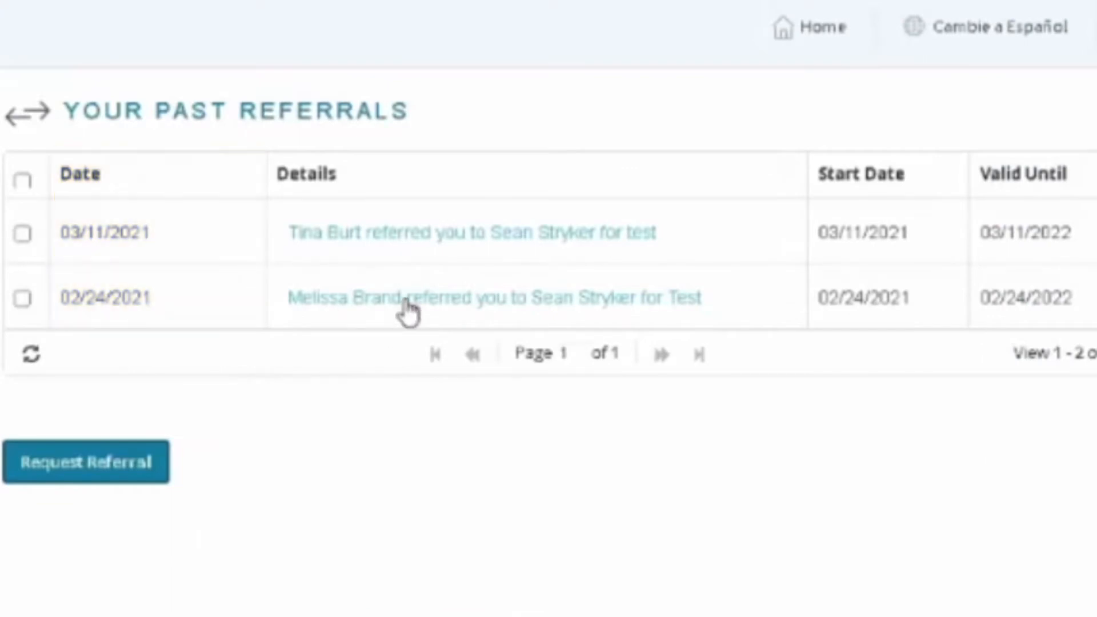
{"action": "mouse_move", "coordinate": [409, 307]}
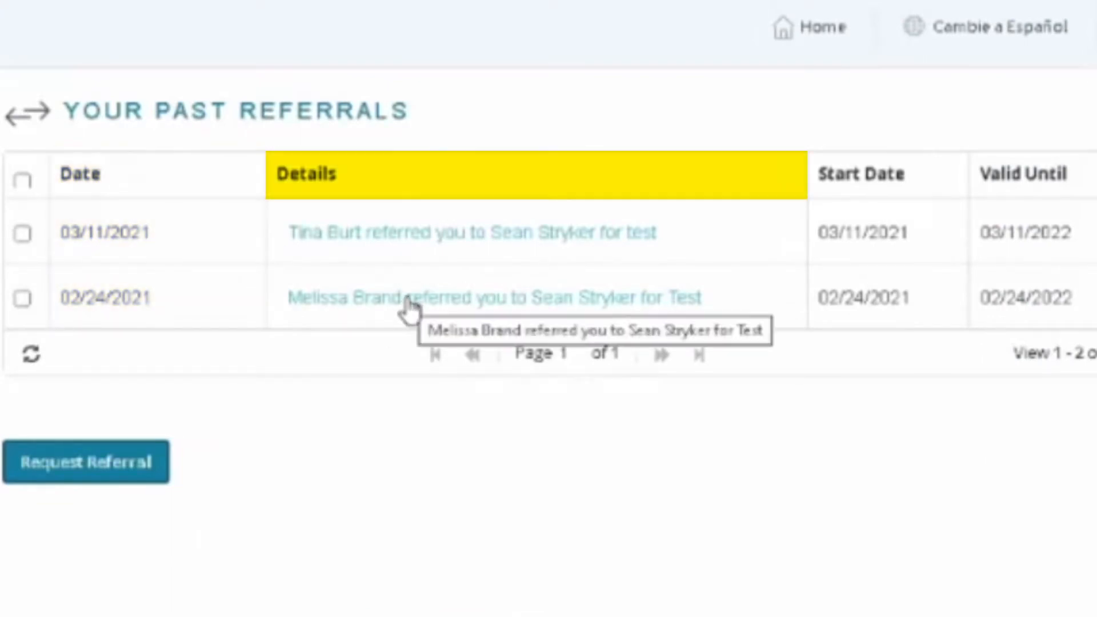
{"action": "left_click", "coordinate": [409, 297]}
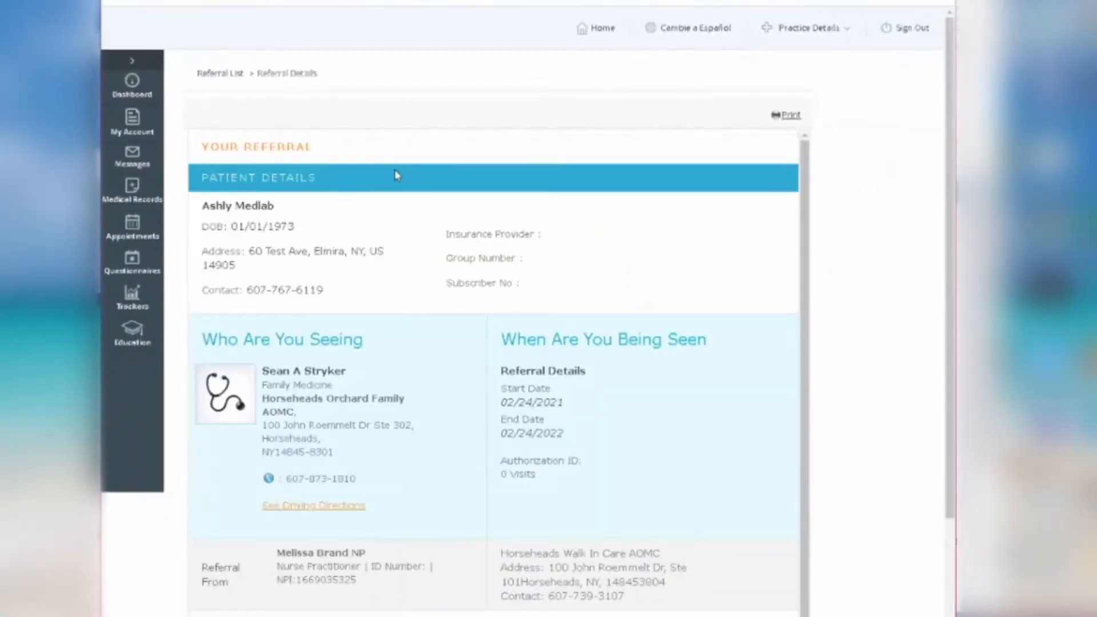
{"action": "left_click", "coordinate": [219, 73]}
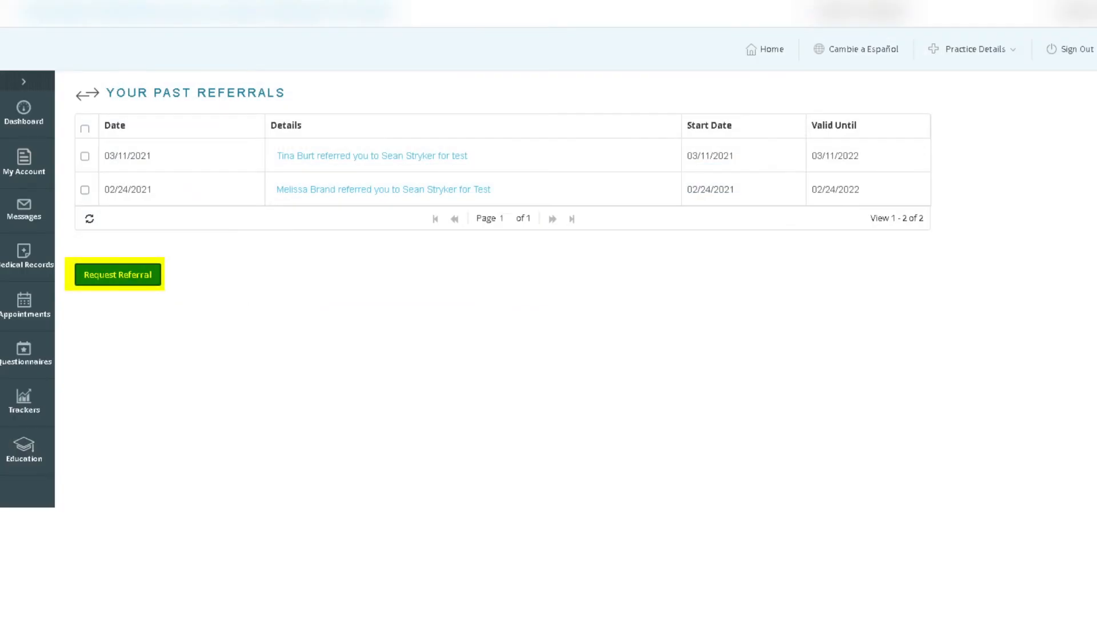
View the details of the 02/24/2021 referral.
{"action": "left_click", "coordinate": [116, 274]}
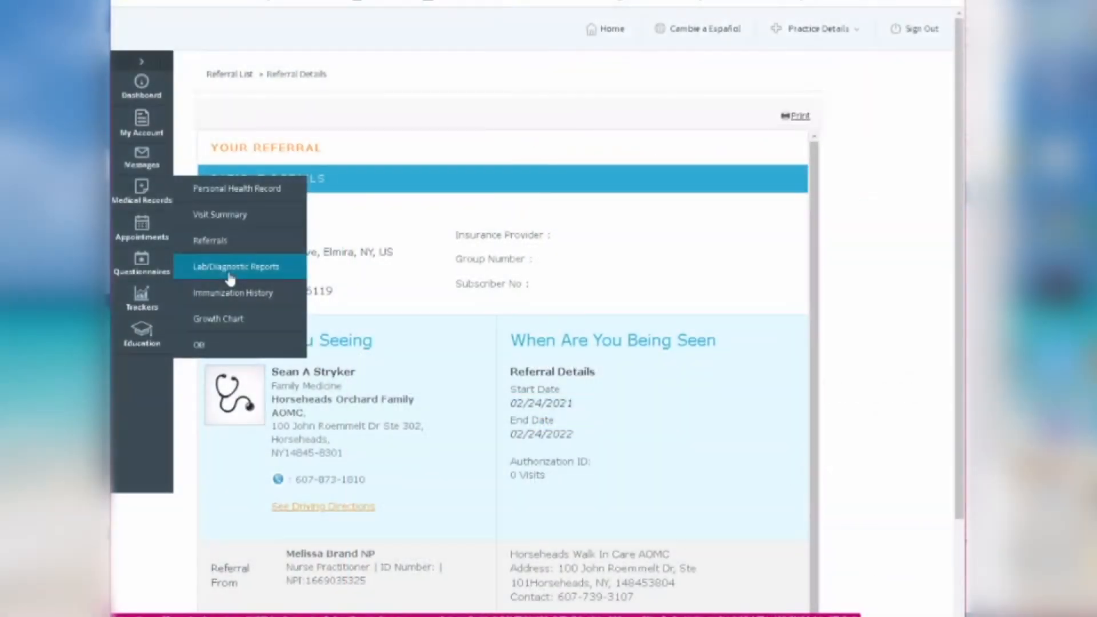
List Lab/Diagnostic Reports and view the 12/12/2018 CBC with Auto Diff results.
{"action": "left_click", "coordinate": [235, 266]}
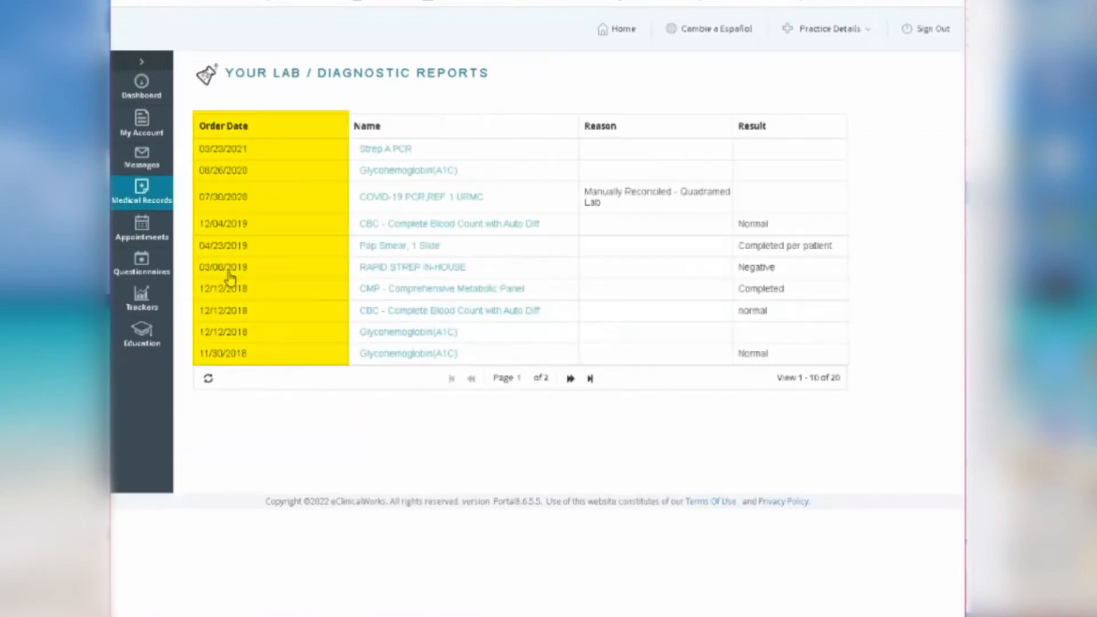
{"action": "mouse_move", "coordinate": [367, 319]}
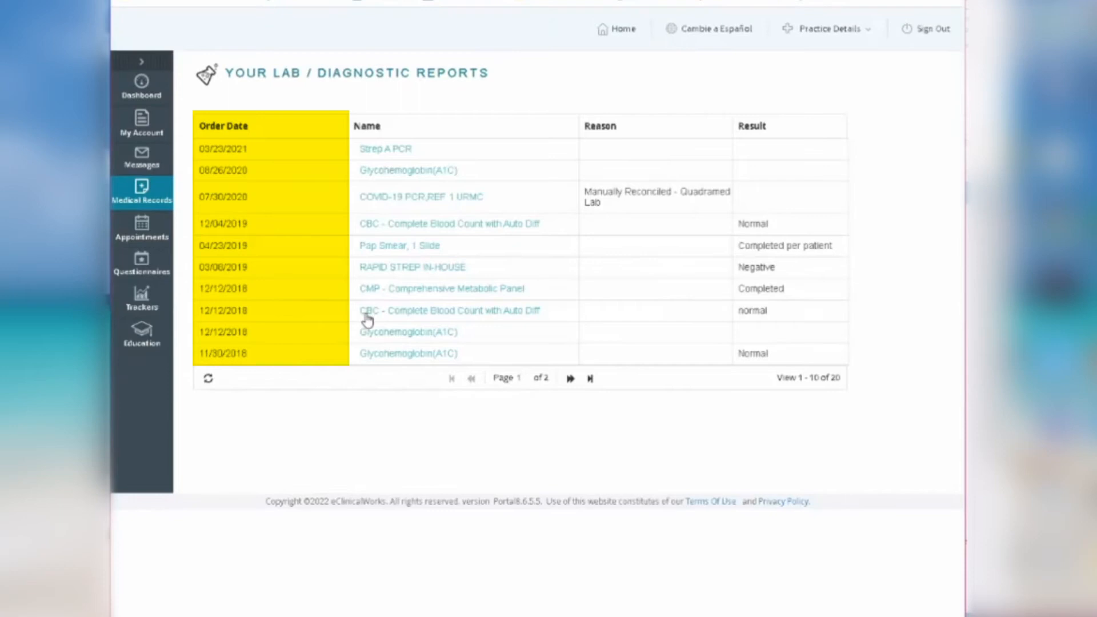
{"action": "mouse_move", "coordinate": [370, 320]}
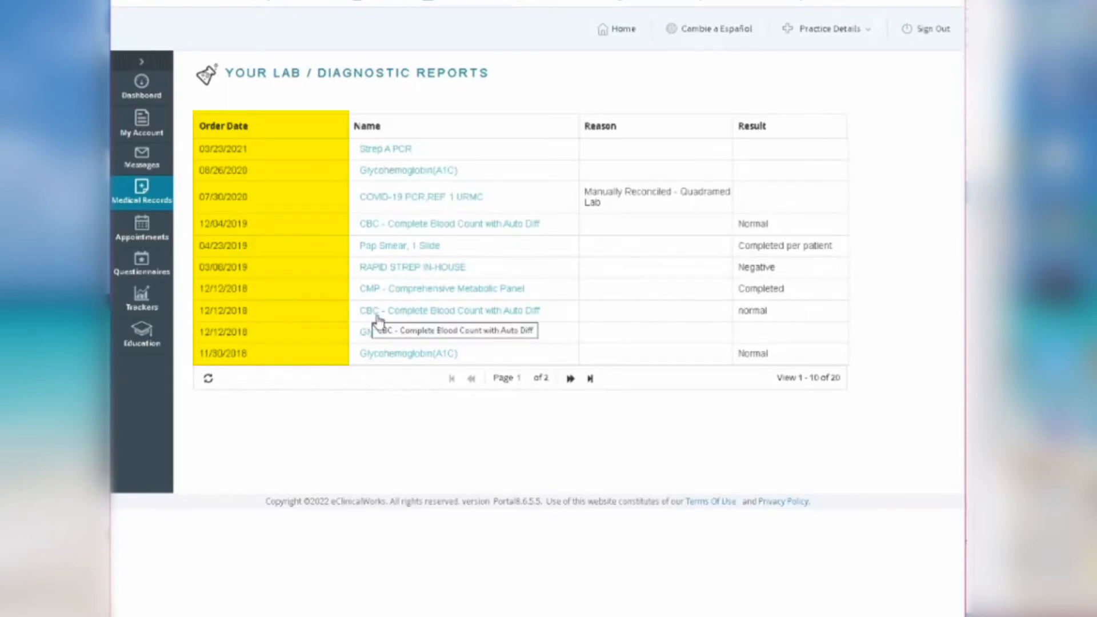
{"action": "mouse_move", "coordinate": [392, 317]}
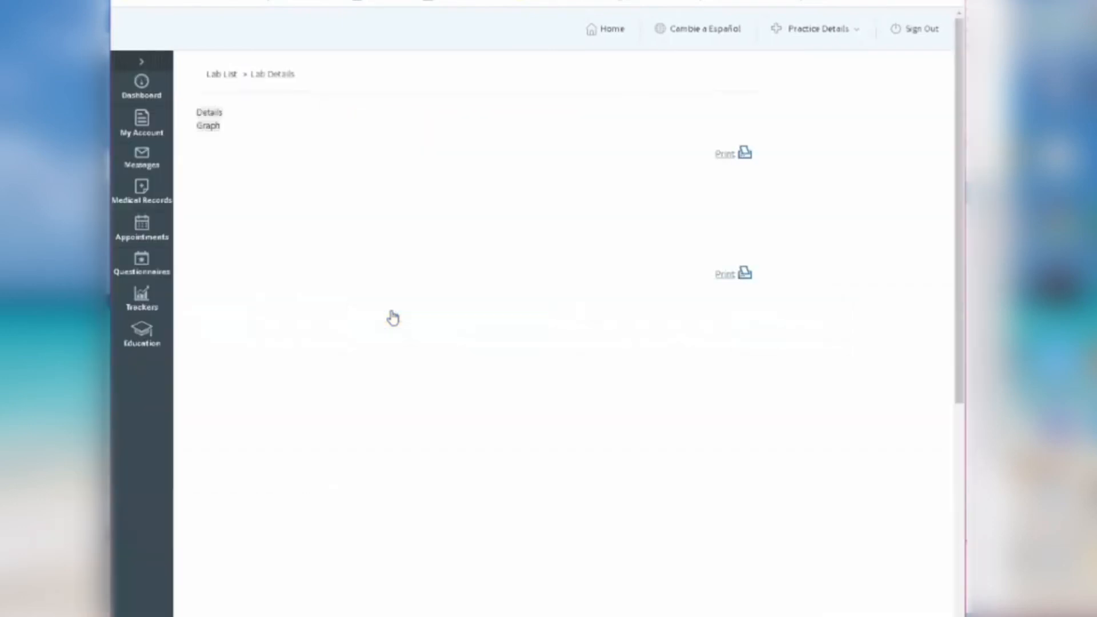
{"action": "left_click", "coordinate": [208, 112]}
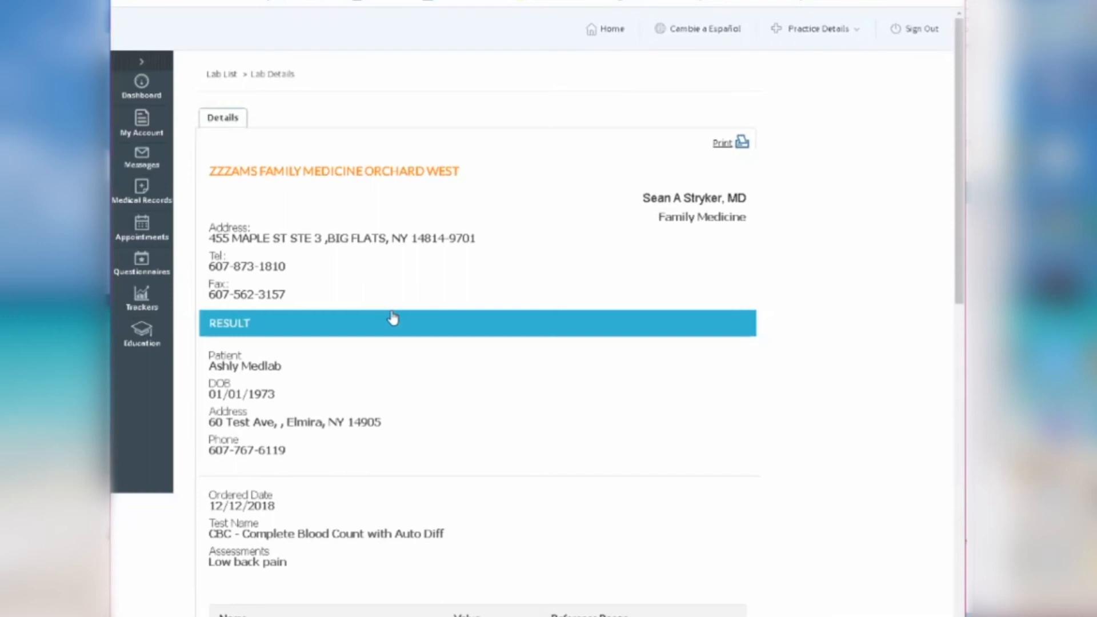